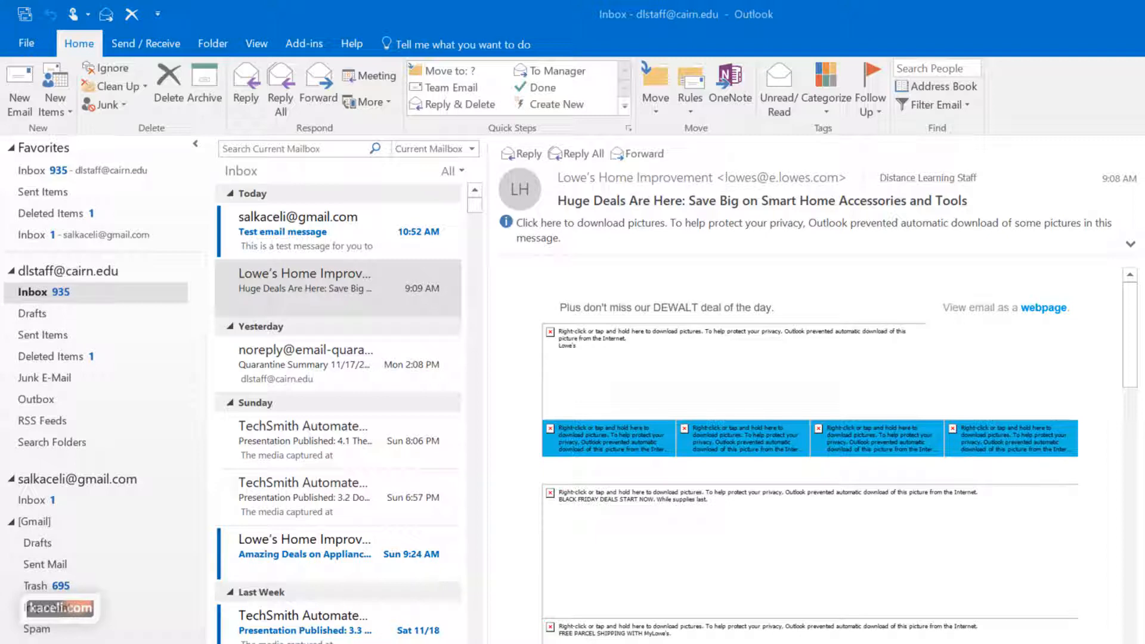
mouse_move(295, 303)
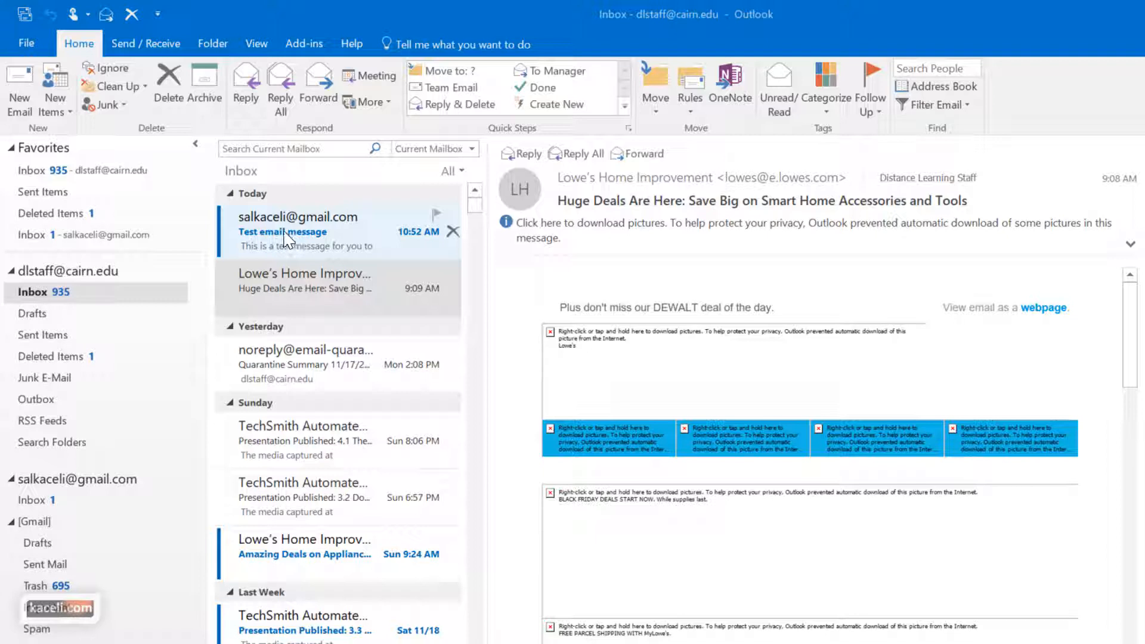
mouse_move(310, 248)
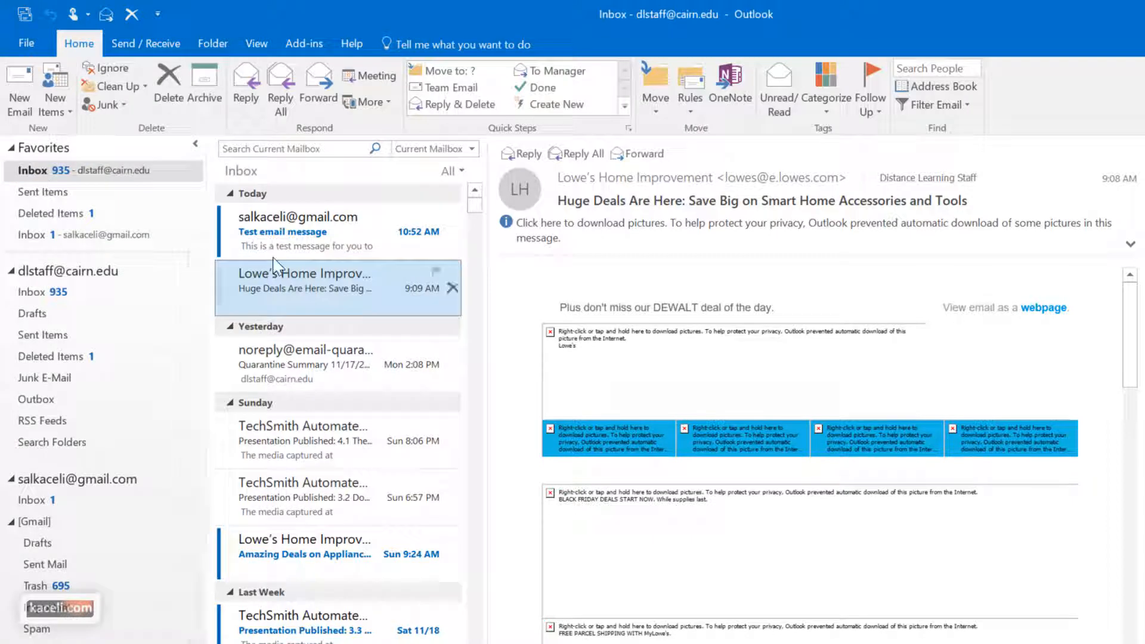
- Select the Test email message in the Inbox so its text shows in the Reading Pane
left_click(315, 231)
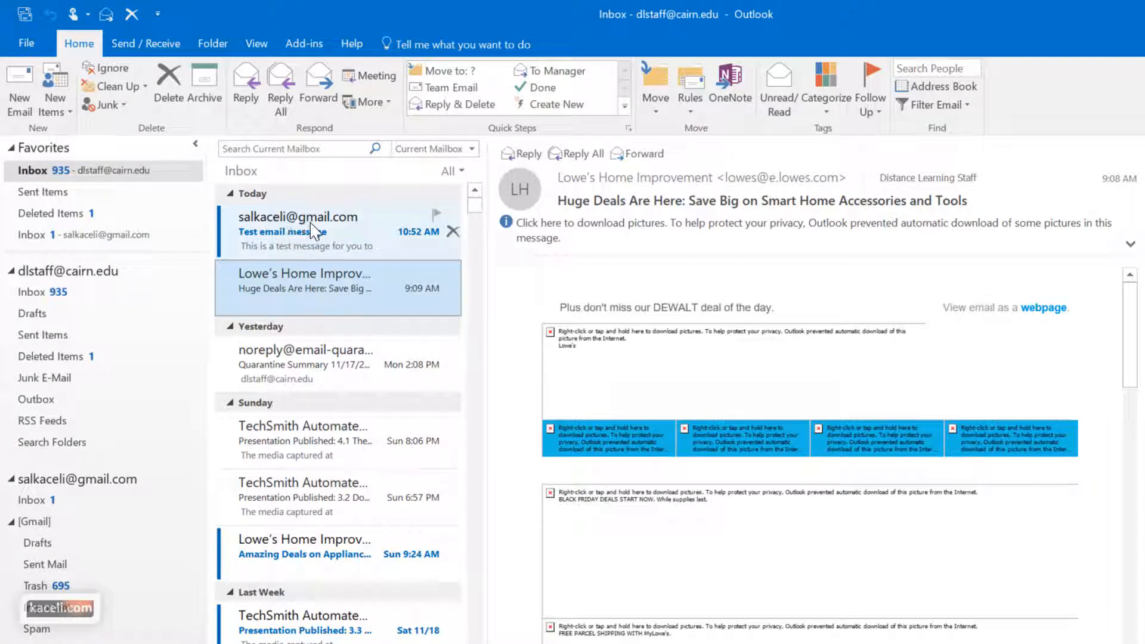
left_click(304, 231)
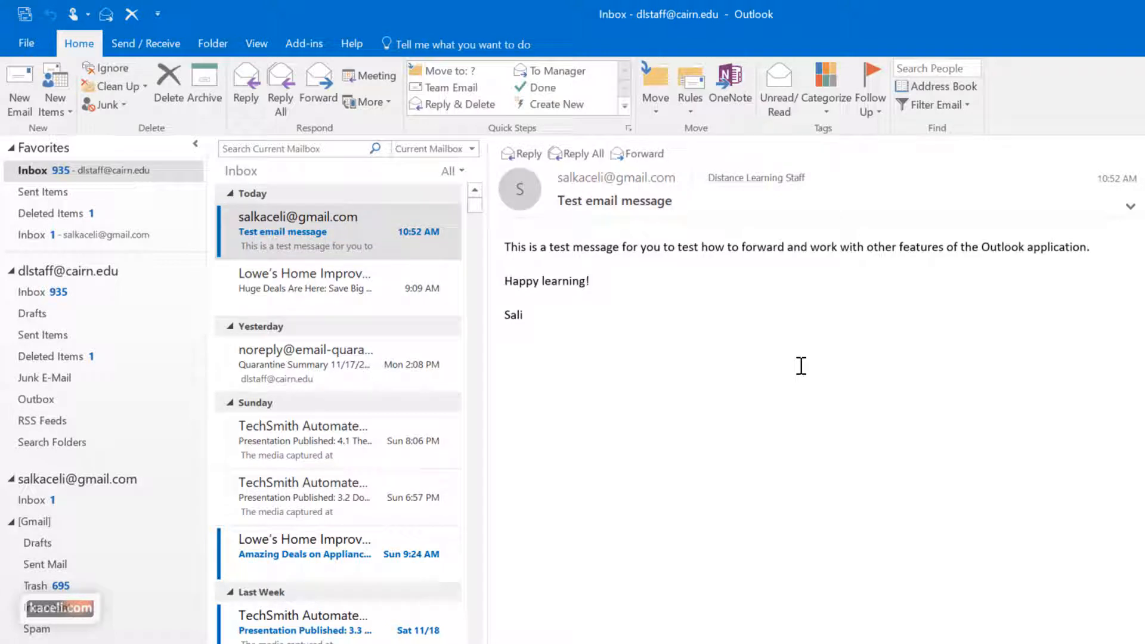
mouse_move(473, 319)
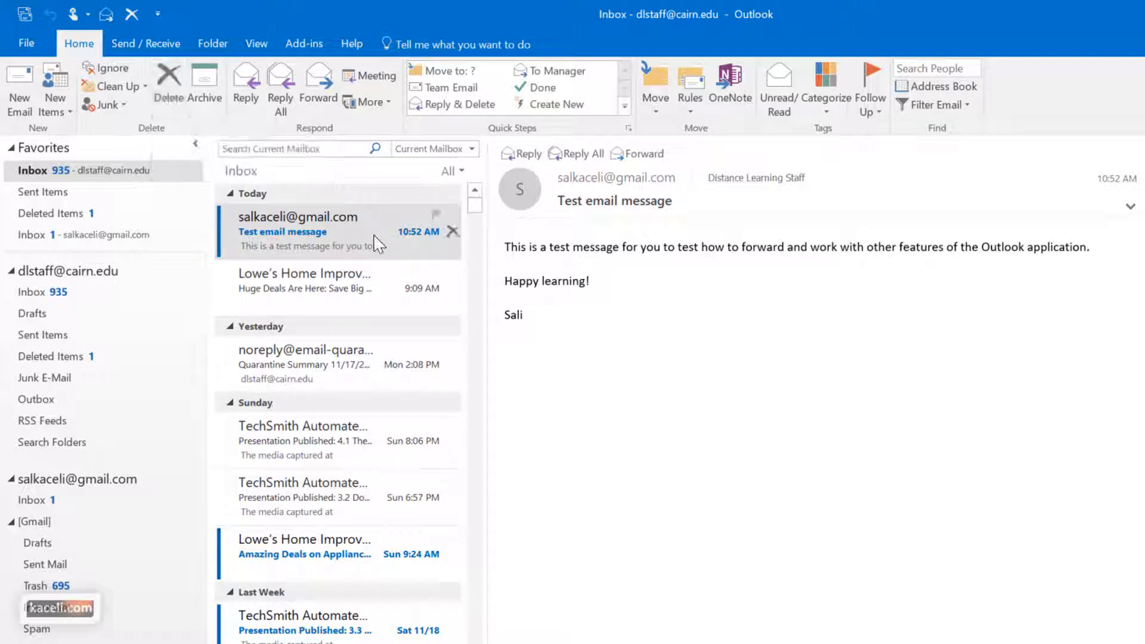
mouse_move(434, 217)
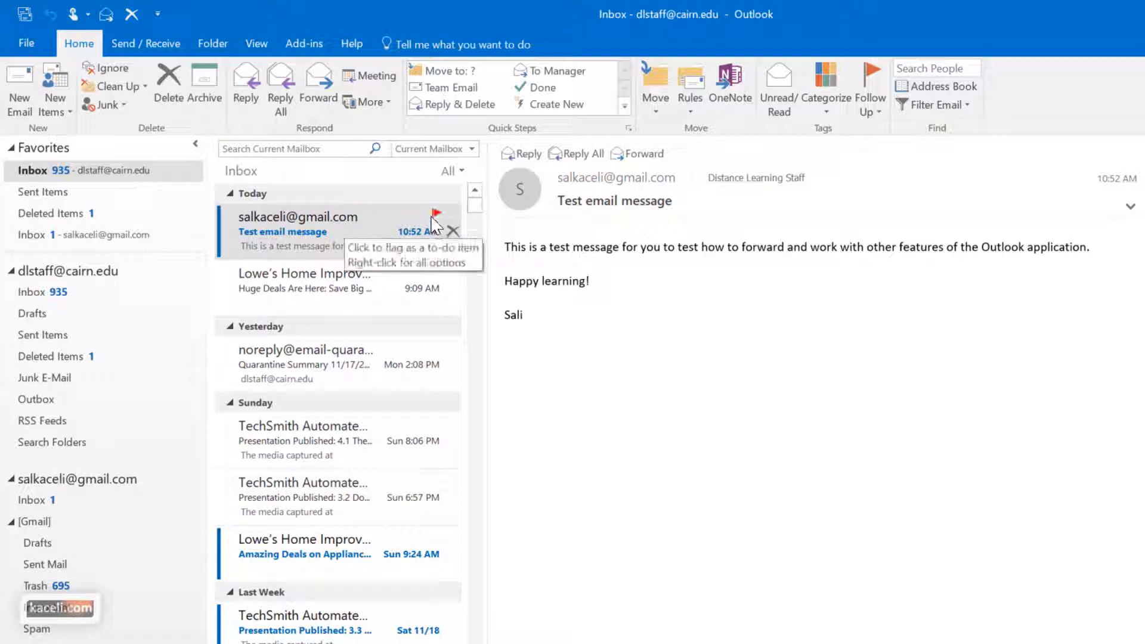
mouse_move(442, 225)
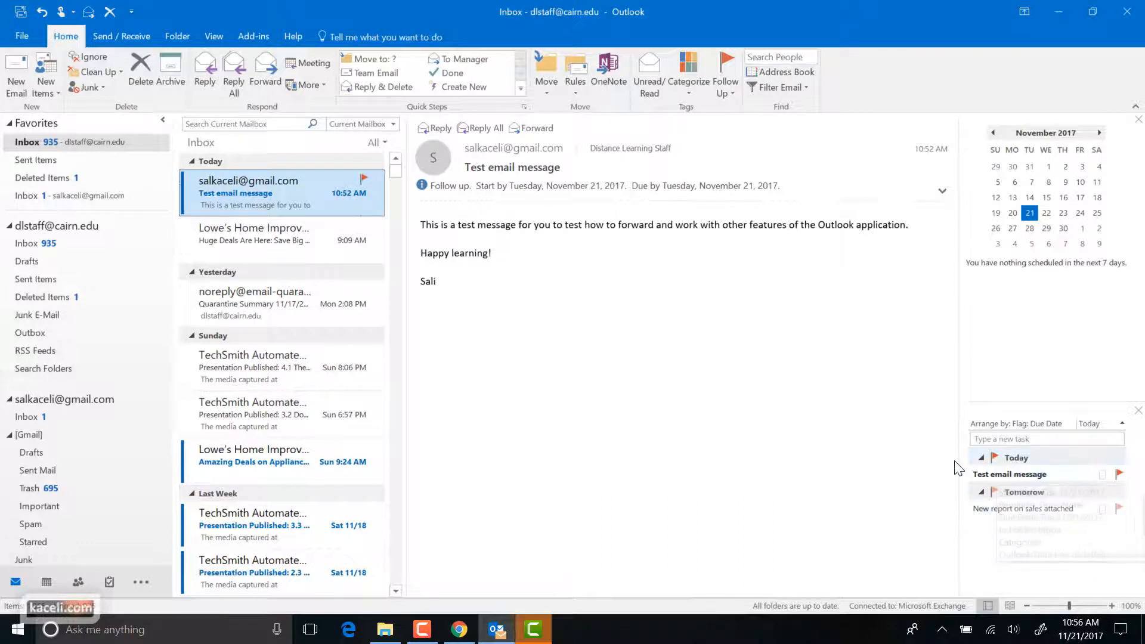
mouse_move(1022, 473)
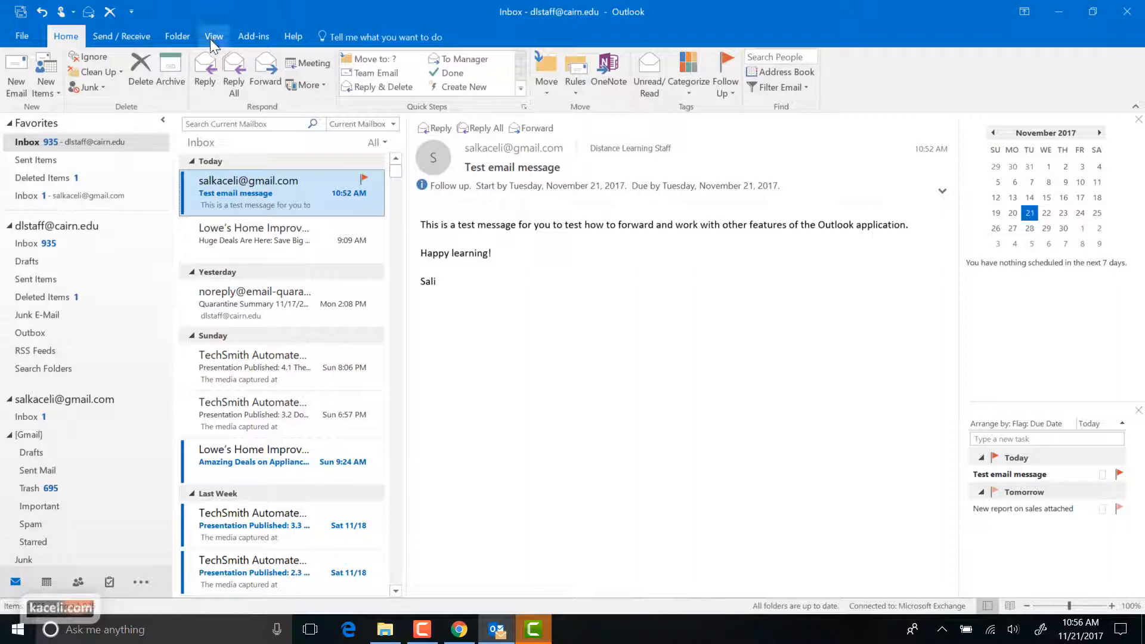
left_click(213, 36)
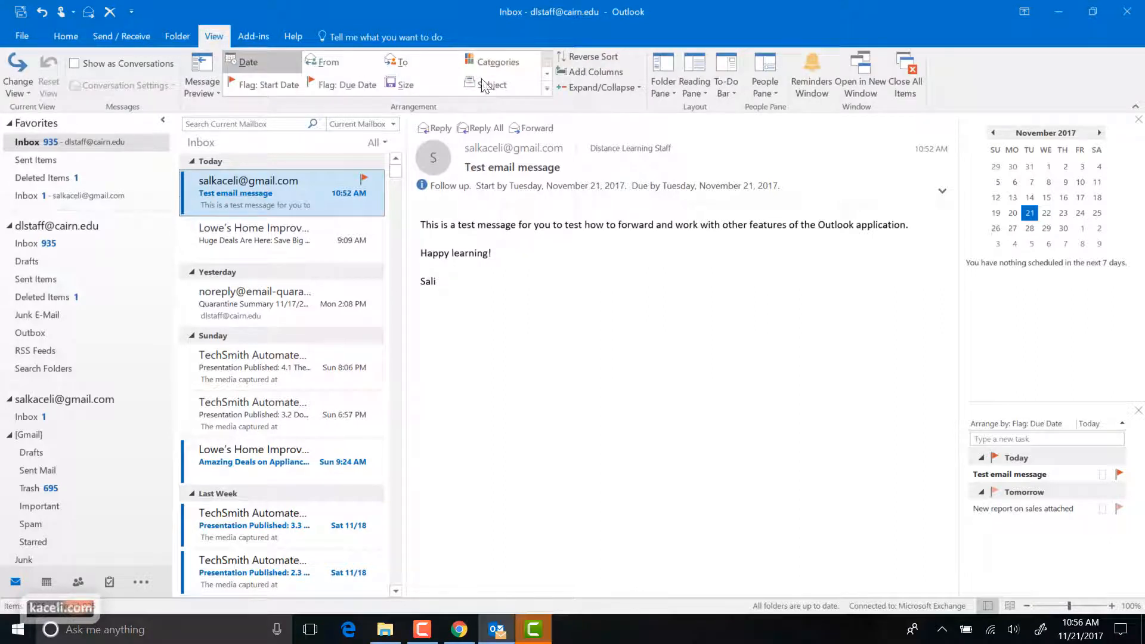
mouse_move(751, 105)
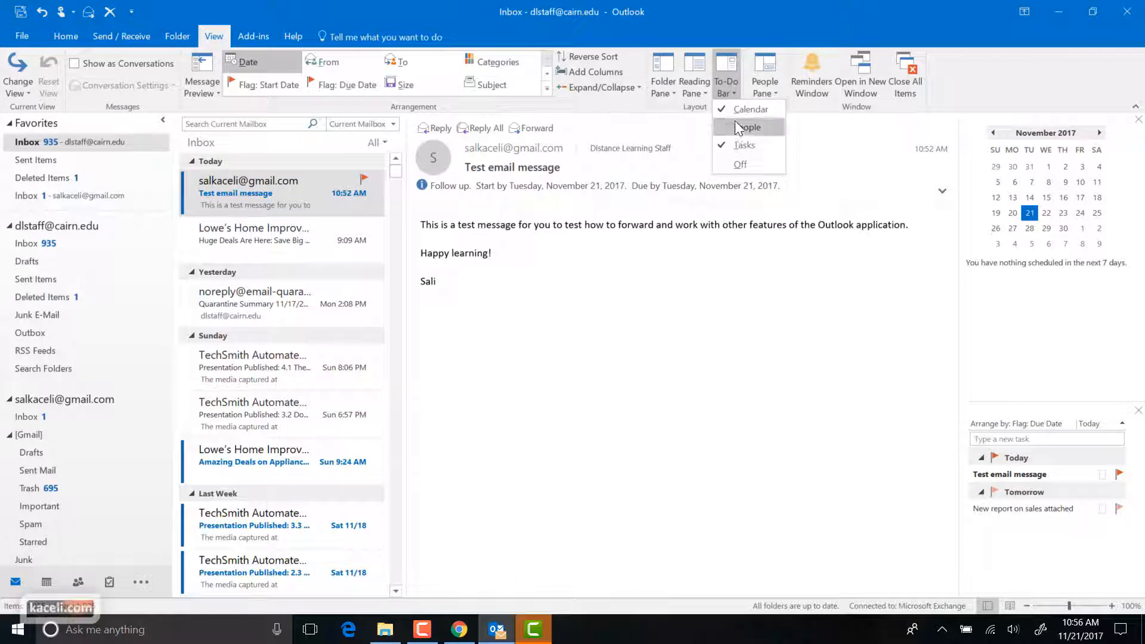
mouse_move(744, 145)
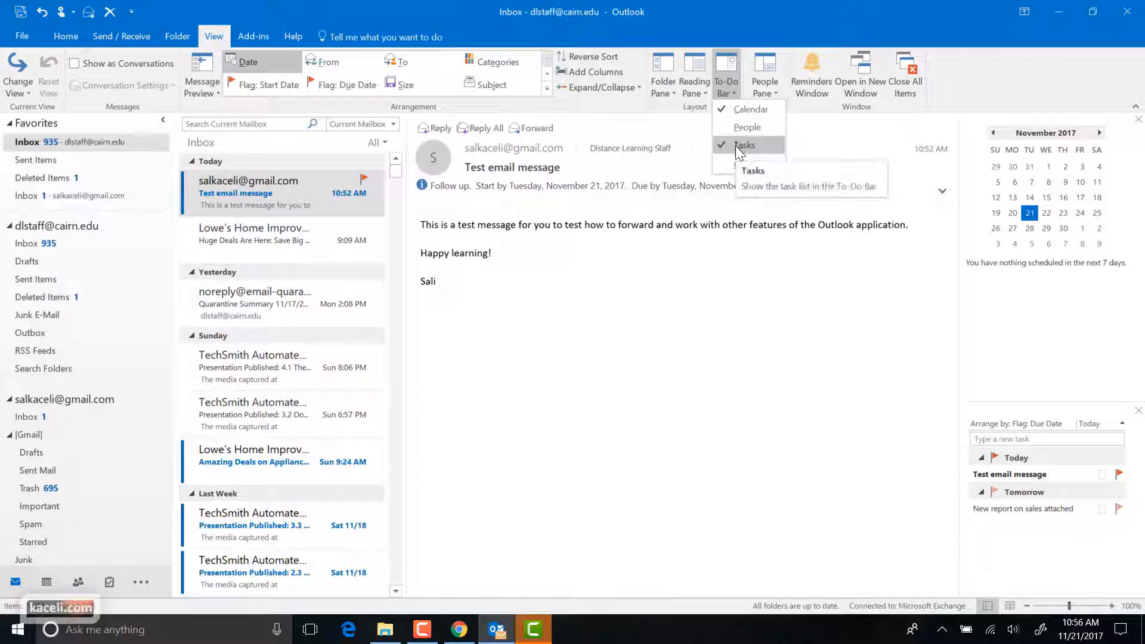
left_click(746, 144)
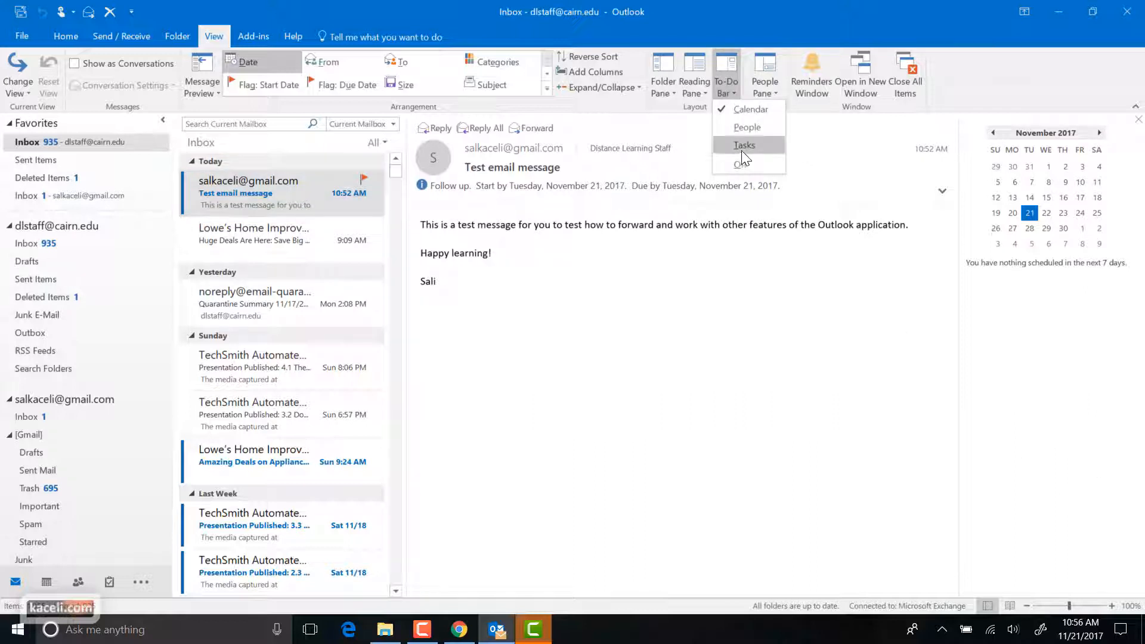
left_click(744, 144)
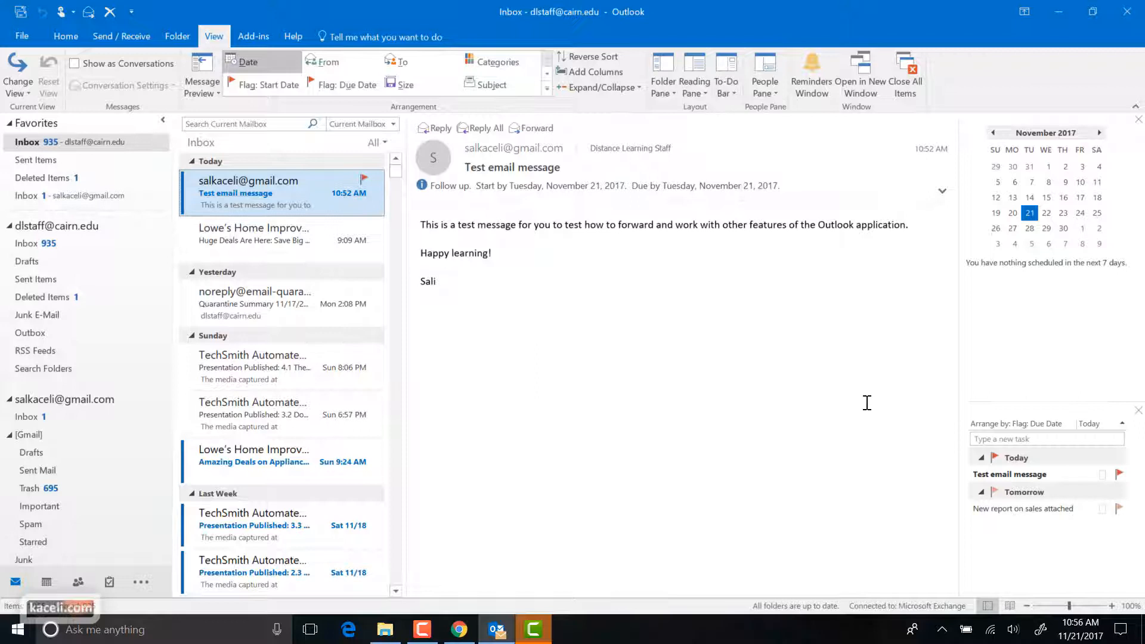
mouse_move(1011, 511)
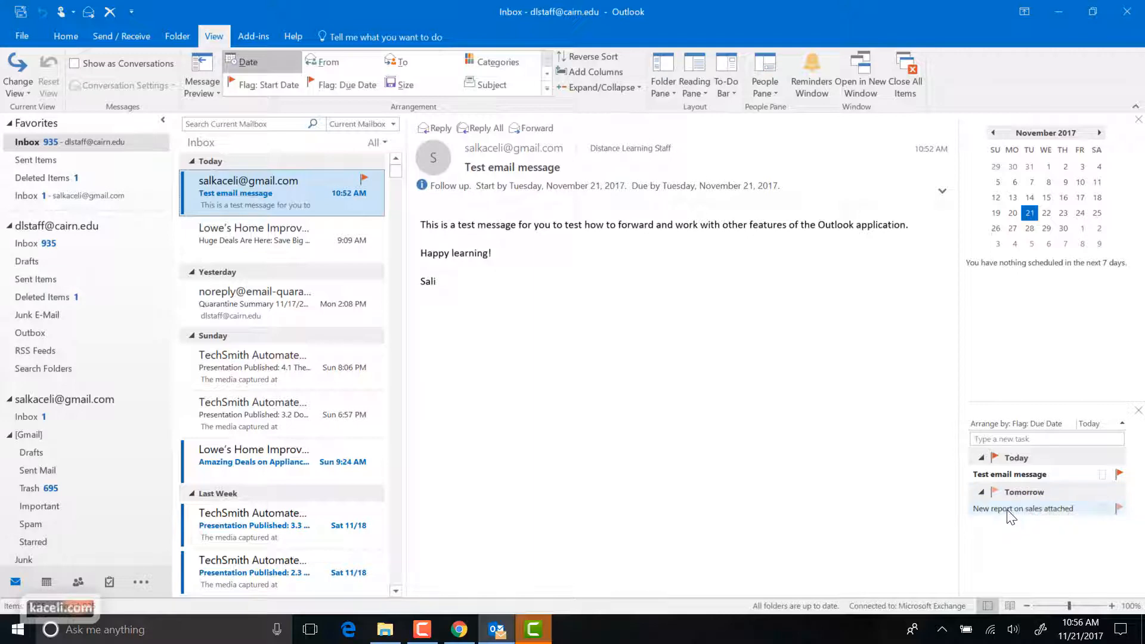
double_click(1023, 508)
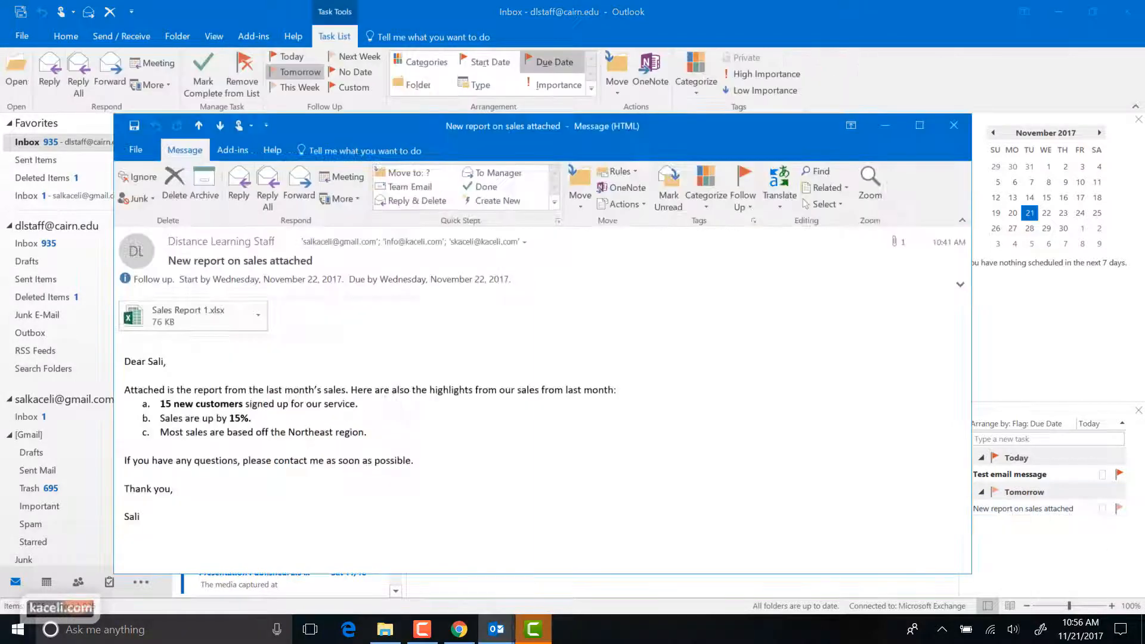
mouse_move(396, 424)
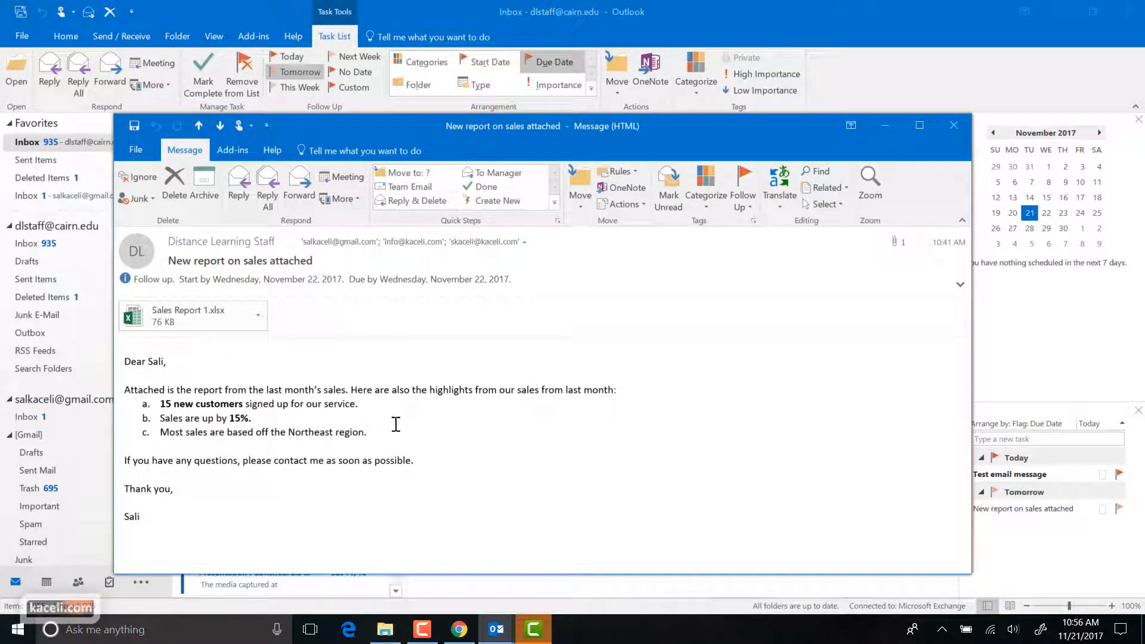
mouse_move(527, 424)
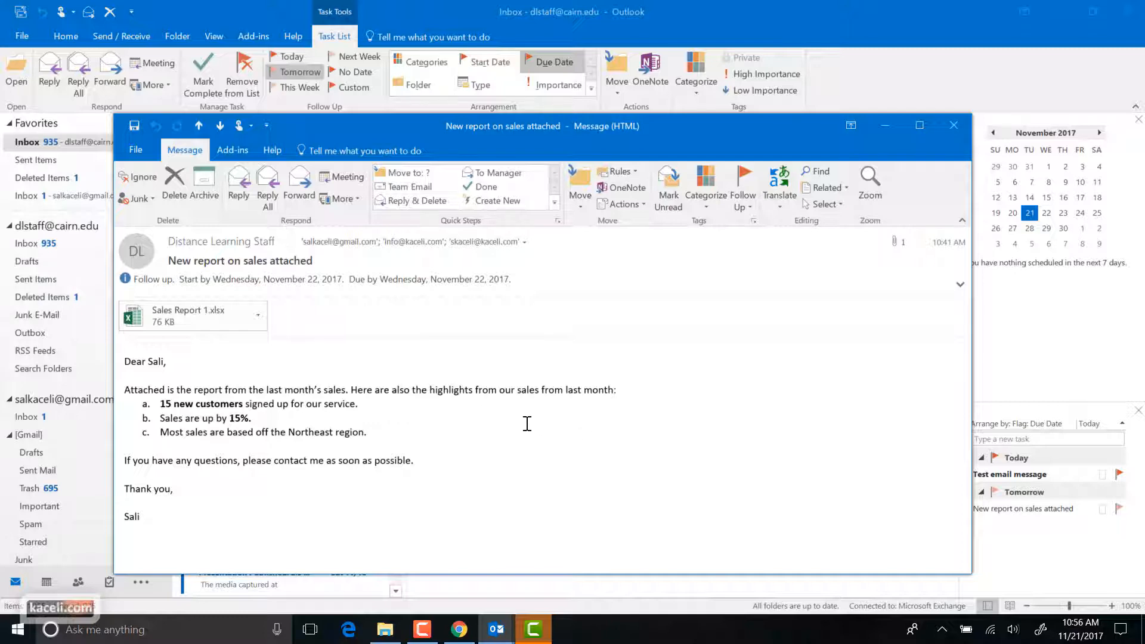
left_click(953, 125)
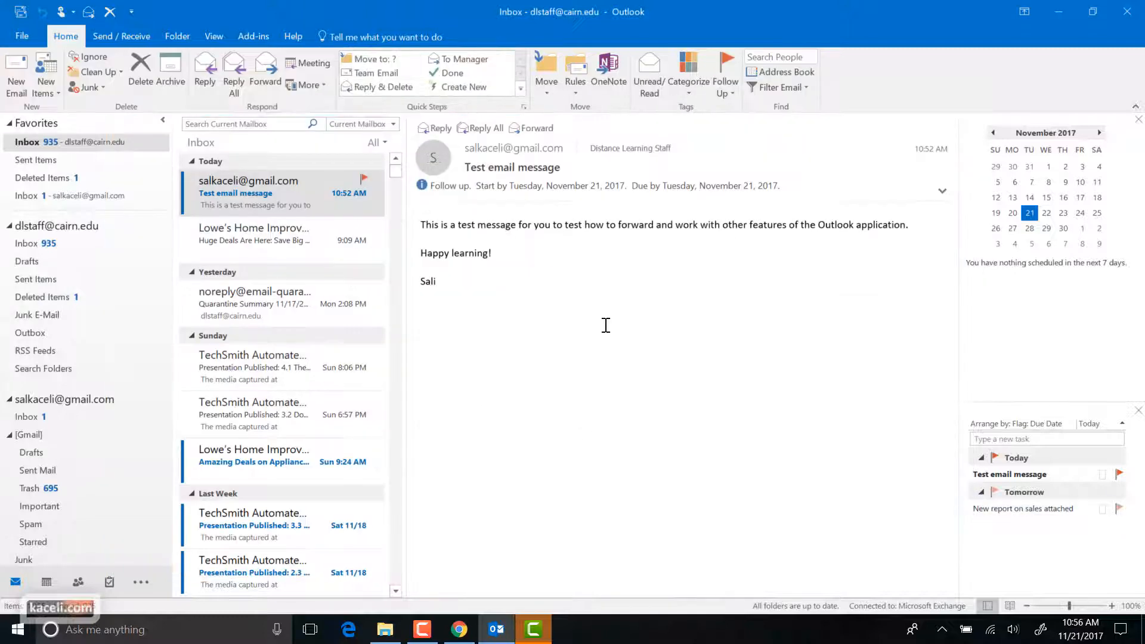
mouse_move(443, 149)
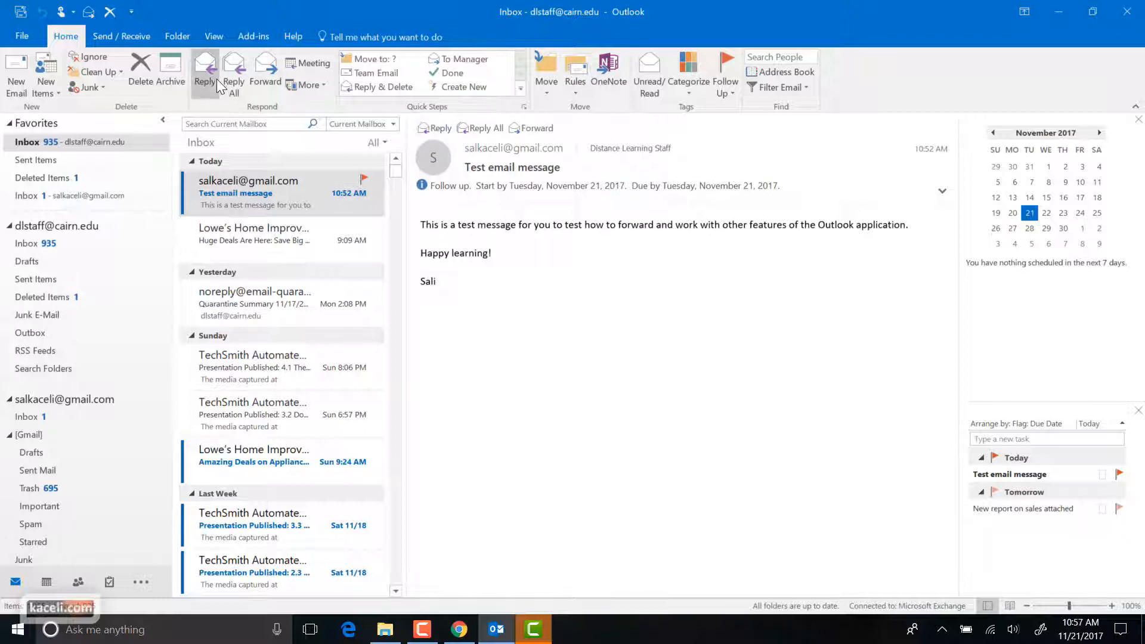
mouse_move(205, 71)
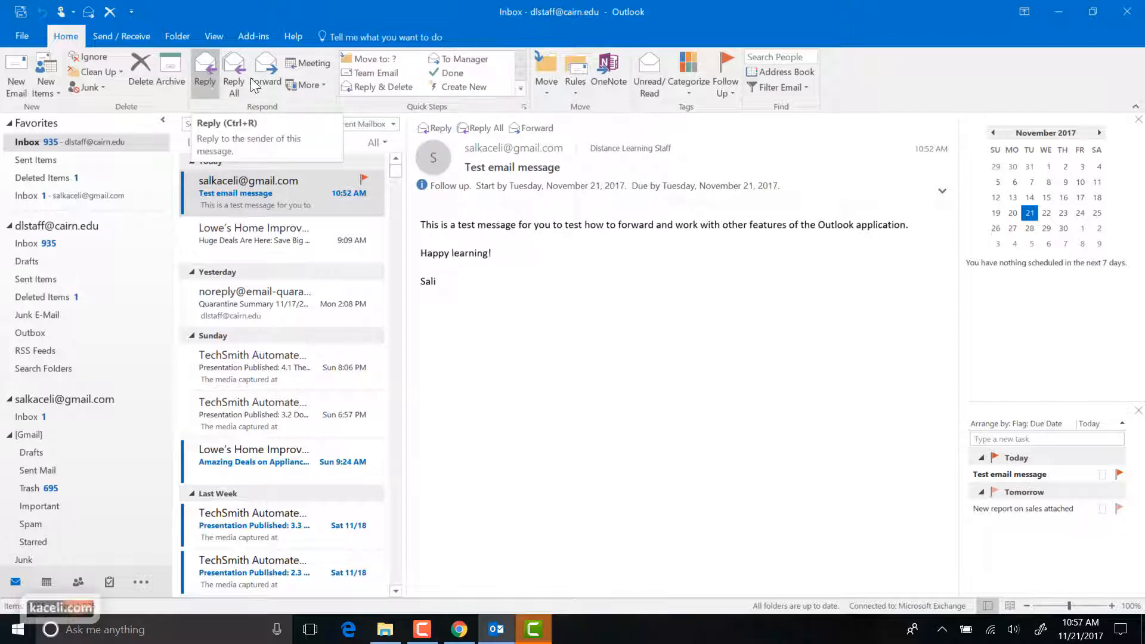
mouse_move(436, 134)
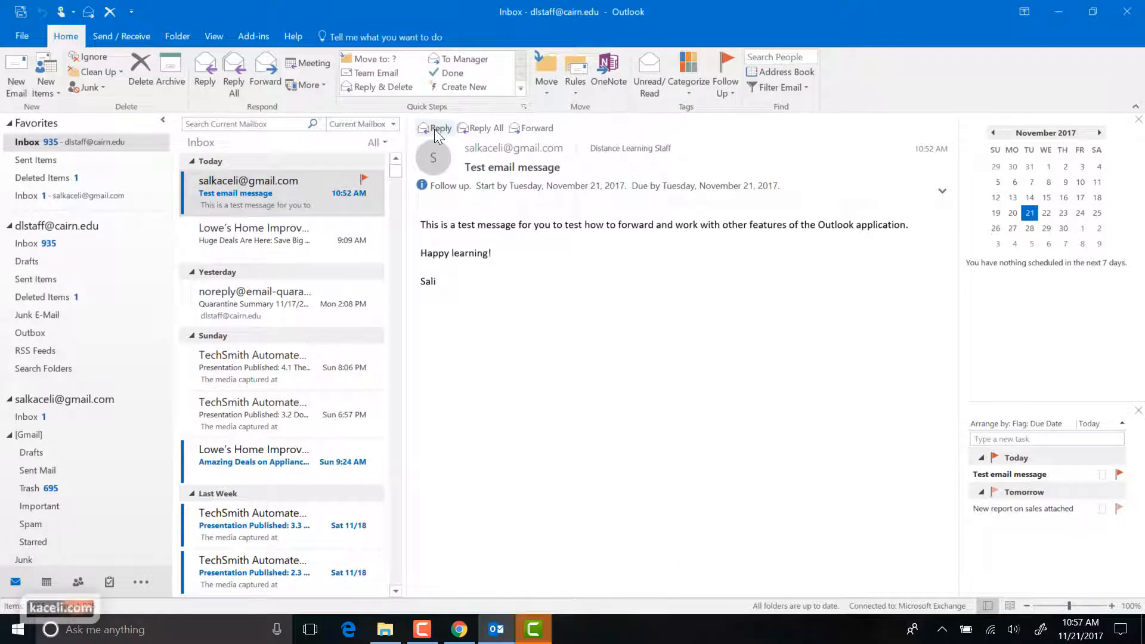
- Start an inline reply to the Test email message
left_click(439, 128)
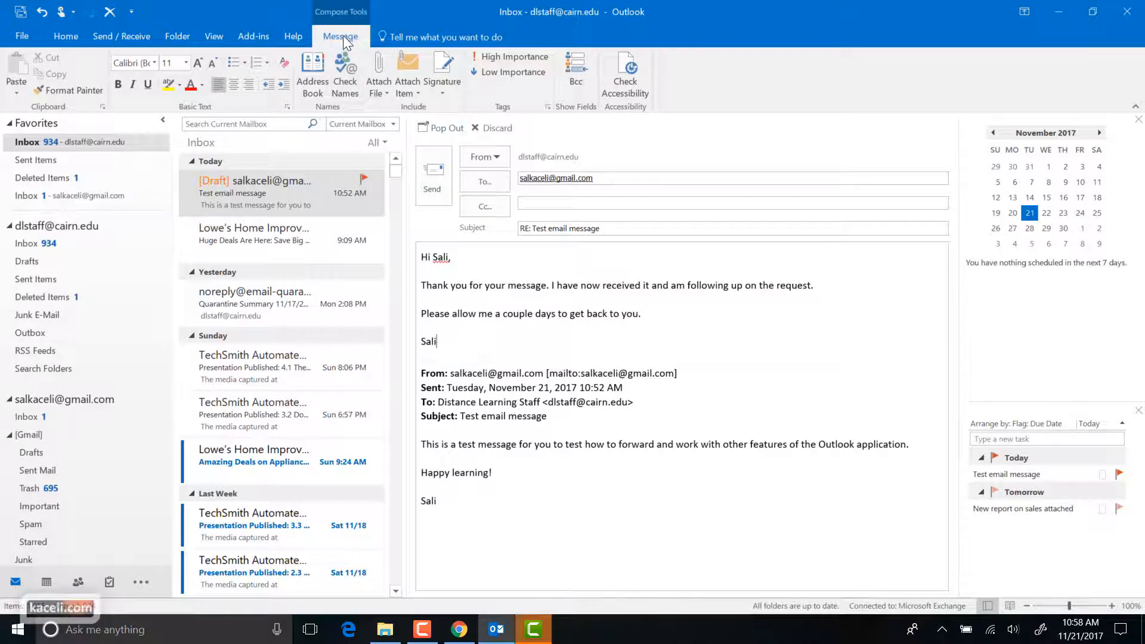
mouse_move(339, 24)
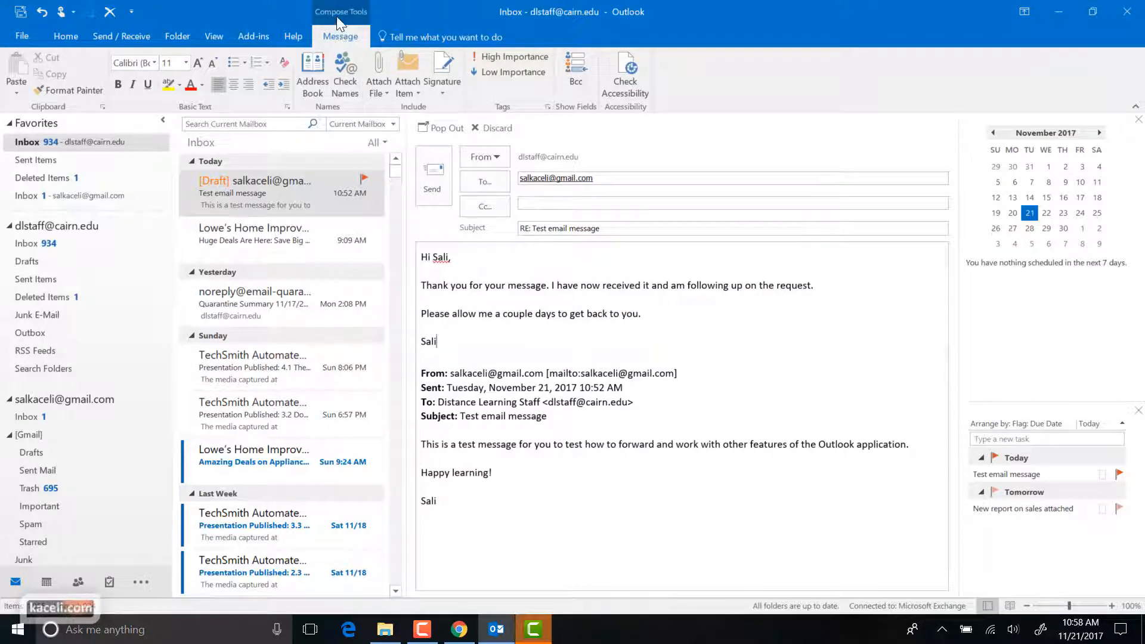
mouse_move(167, 104)
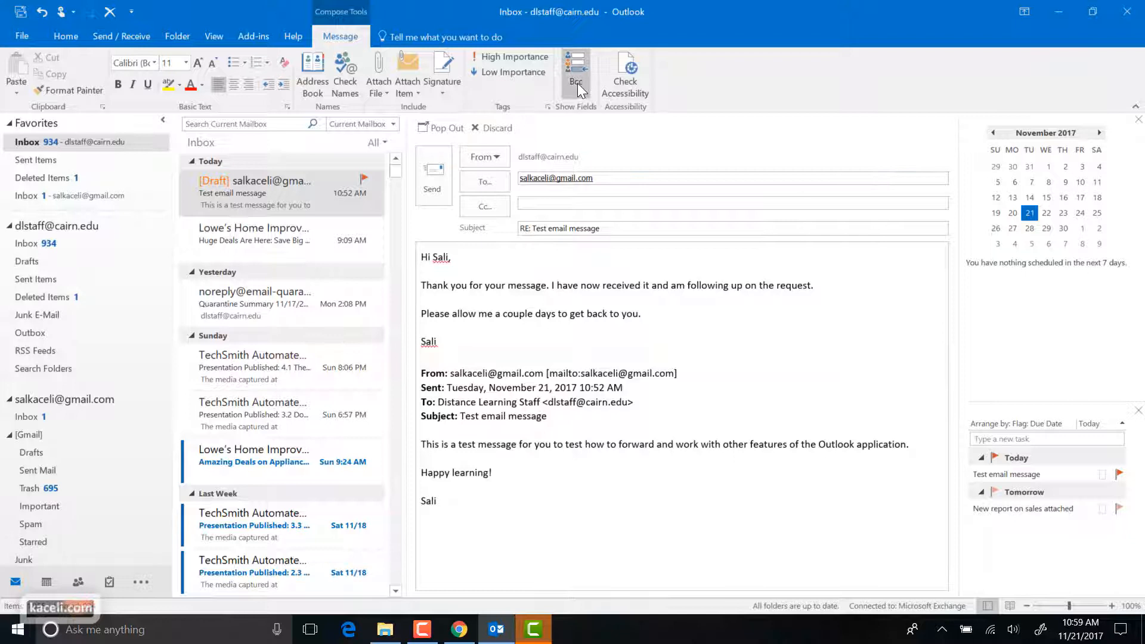
mouse_move(576, 66)
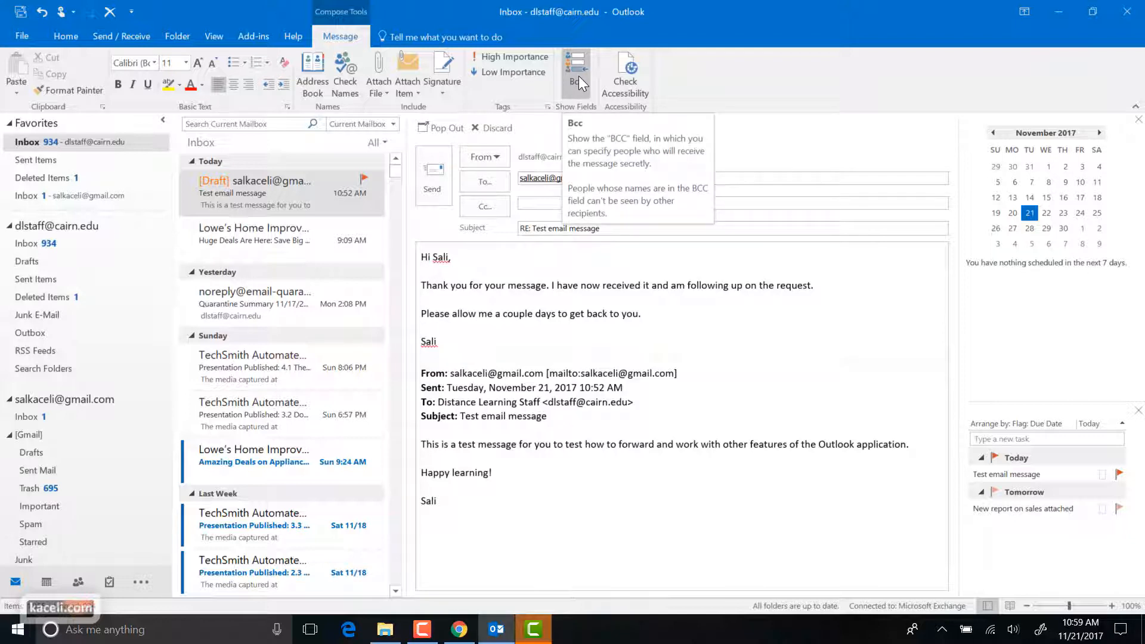
left_click(575, 66)
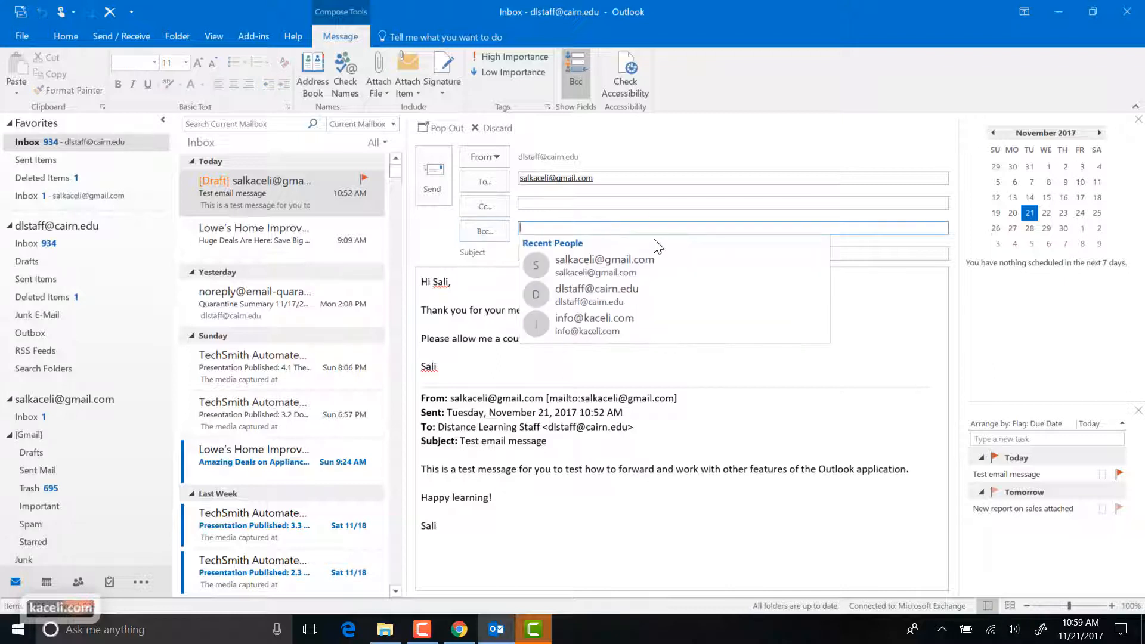
left_click(605, 260)
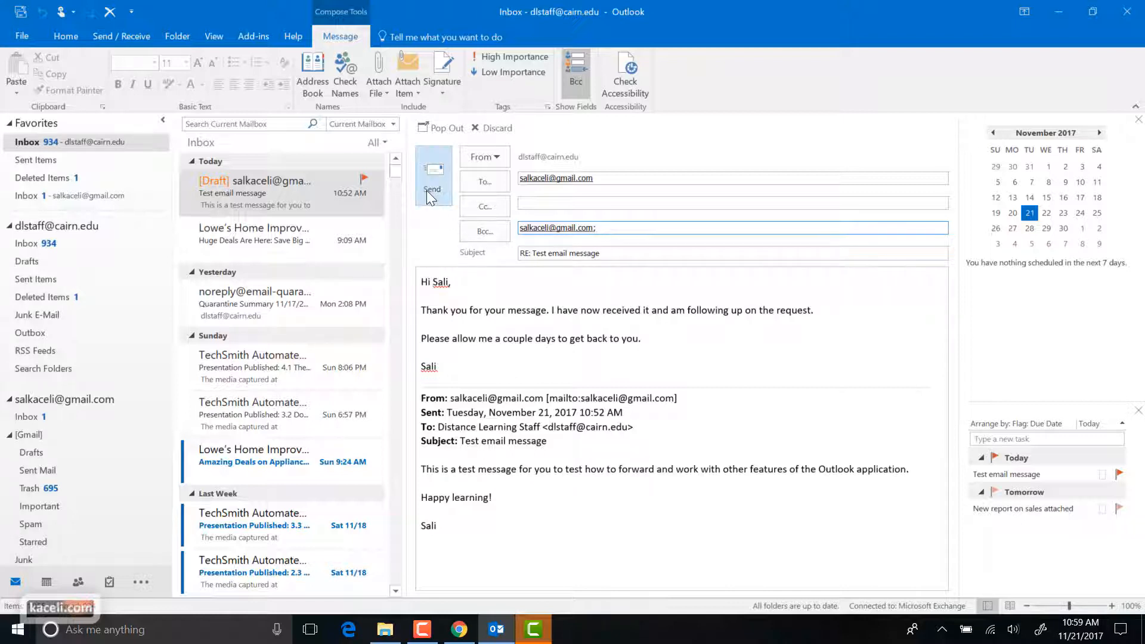
mouse_move(439, 189)
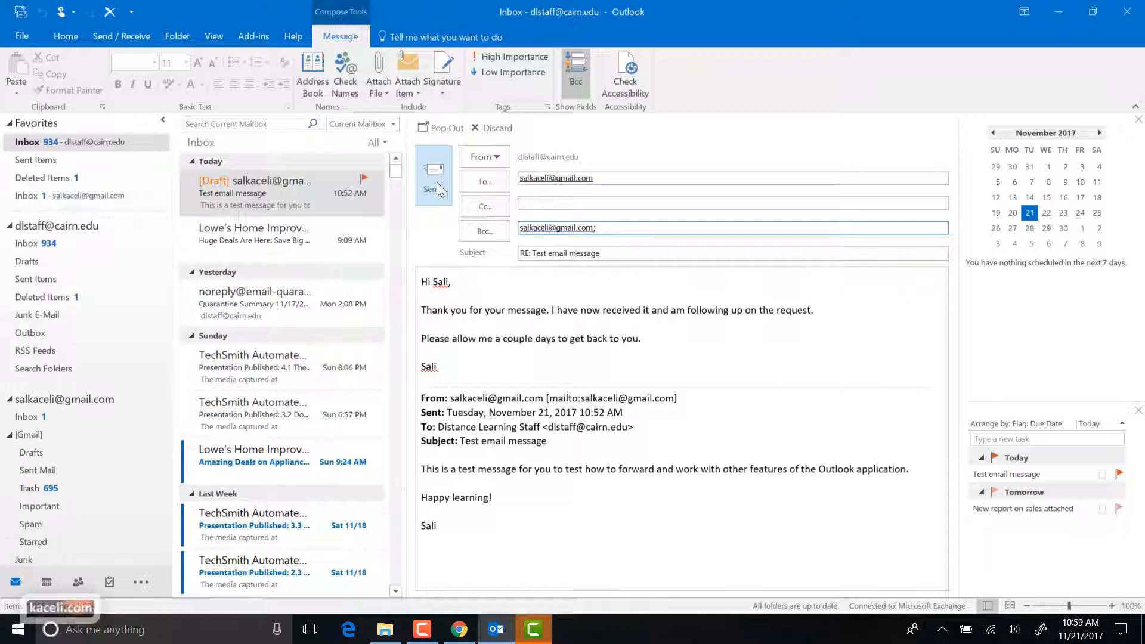
mouse_move(449, 206)
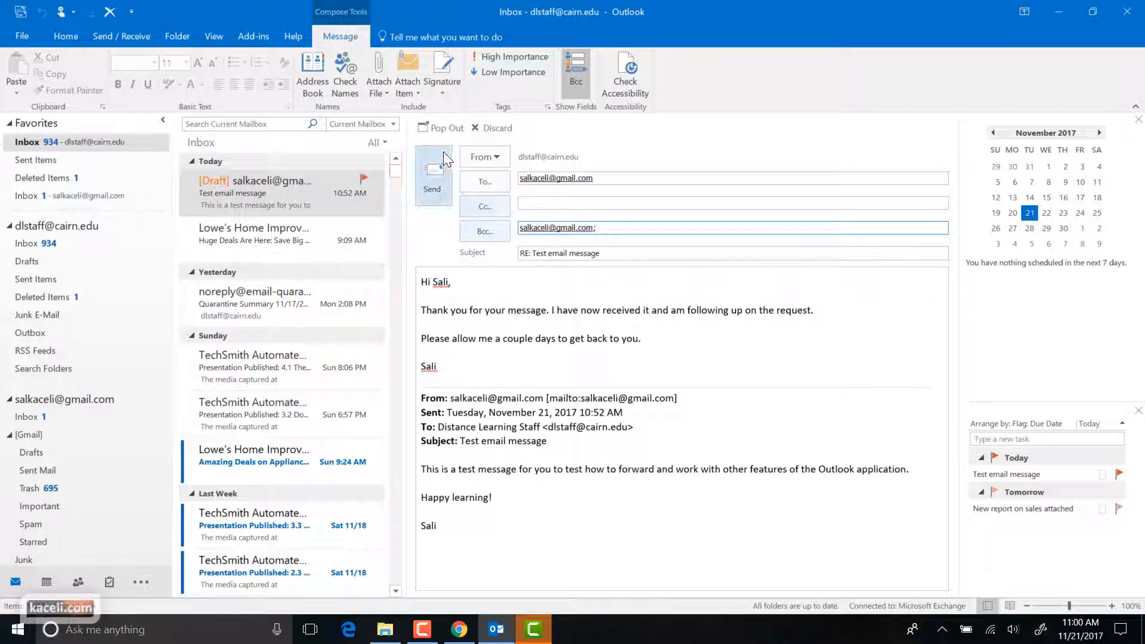
mouse_move(536, 160)
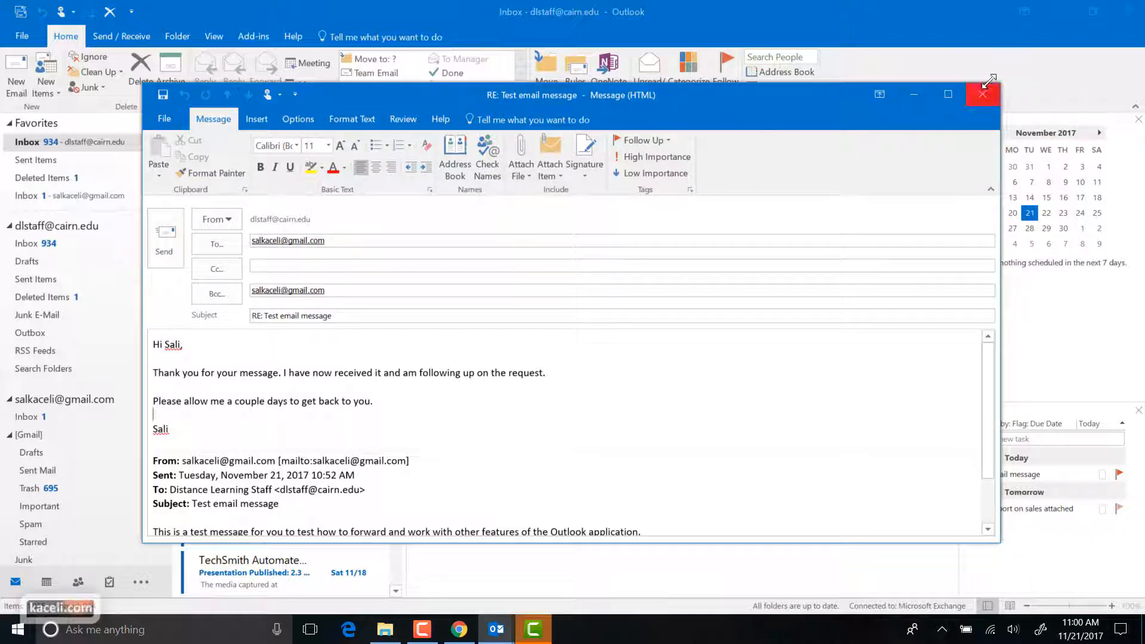
mouse_move(1065, 65)
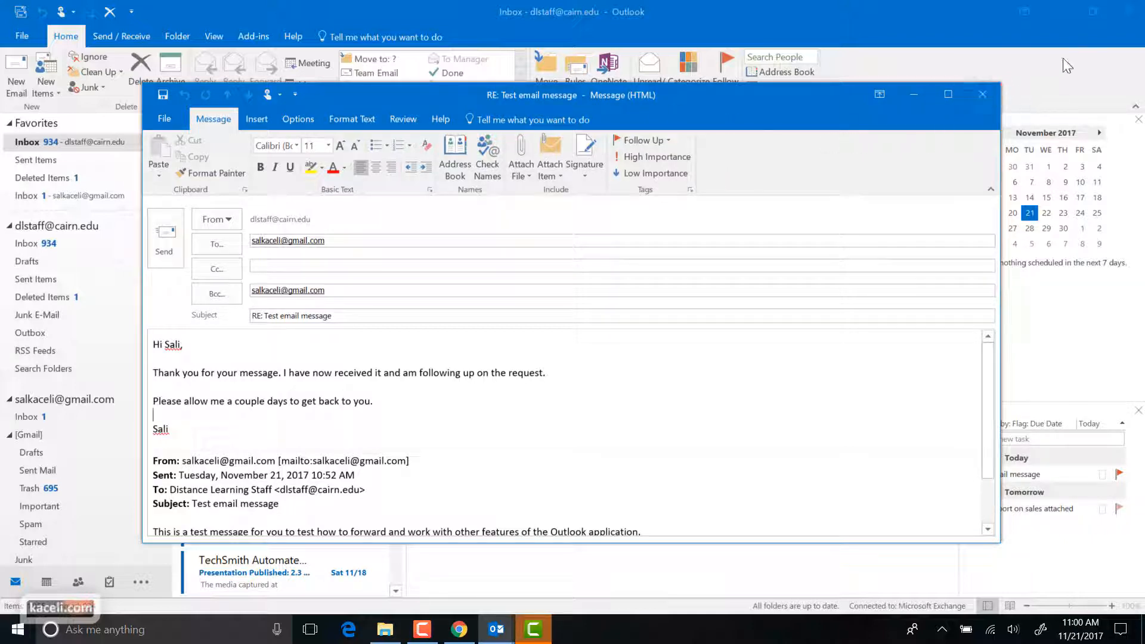
mouse_move(638, 129)
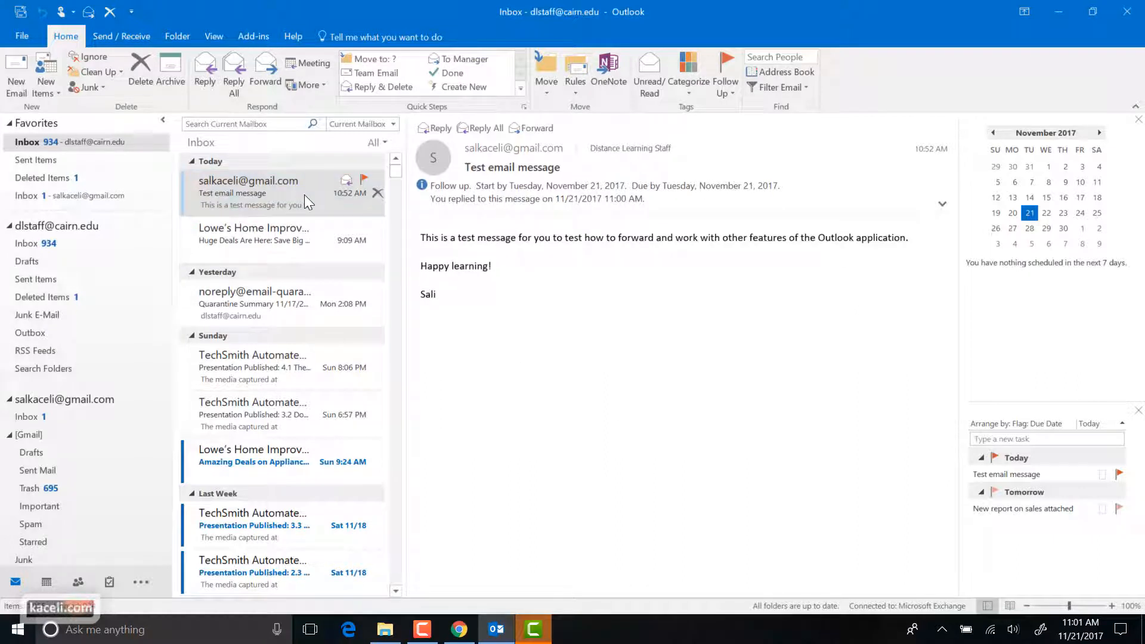
mouse_move(484, 134)
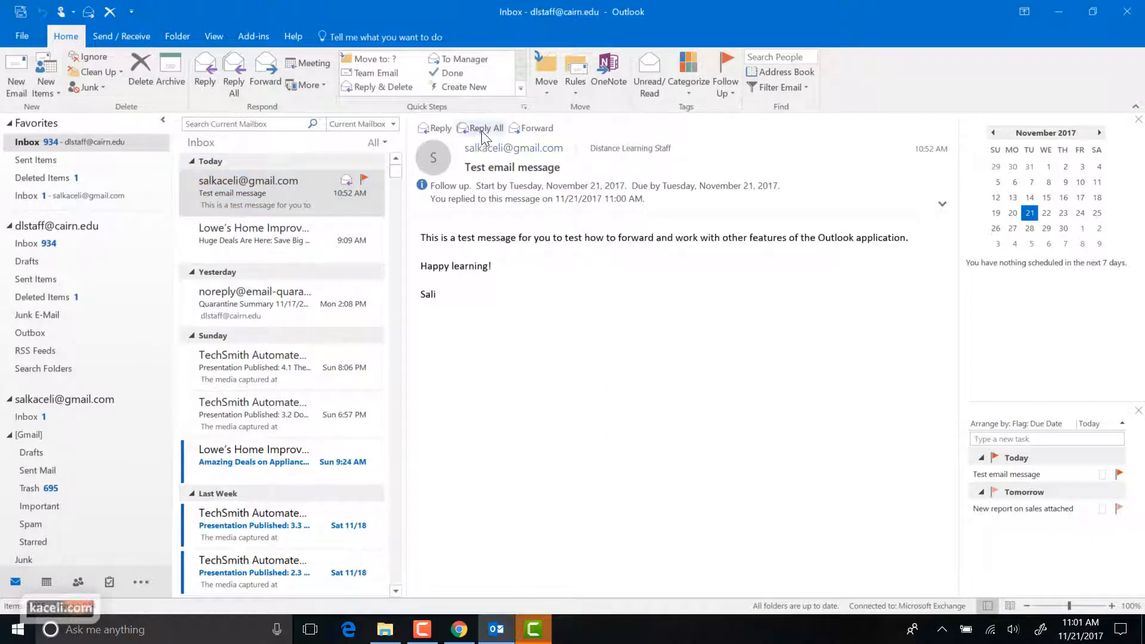
left_click(484, 129)
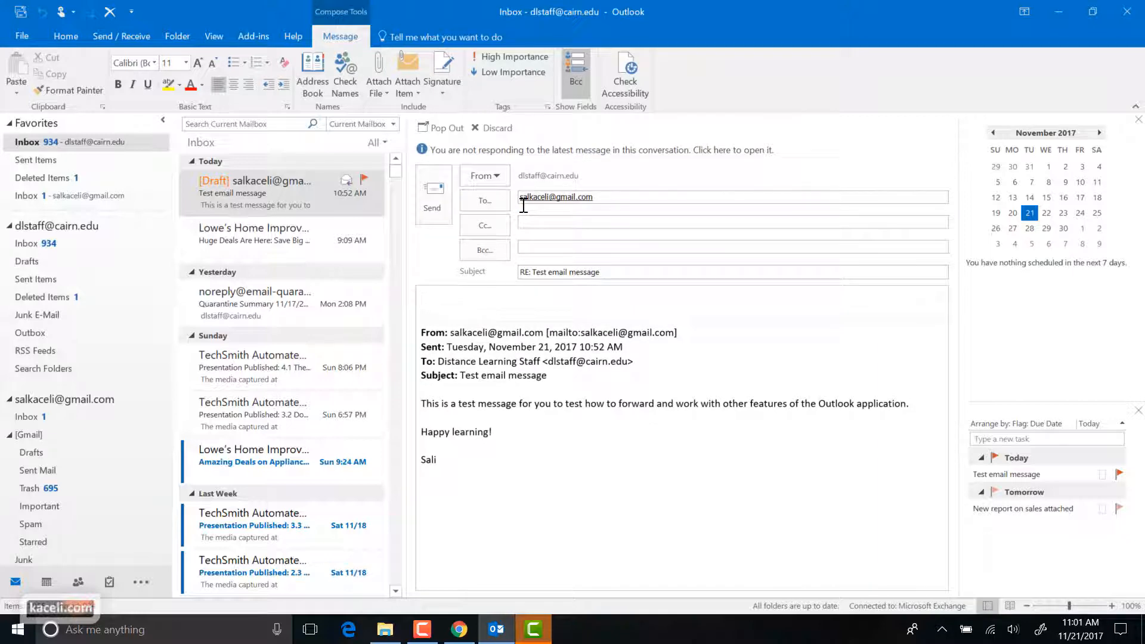
left_click(452, 300)
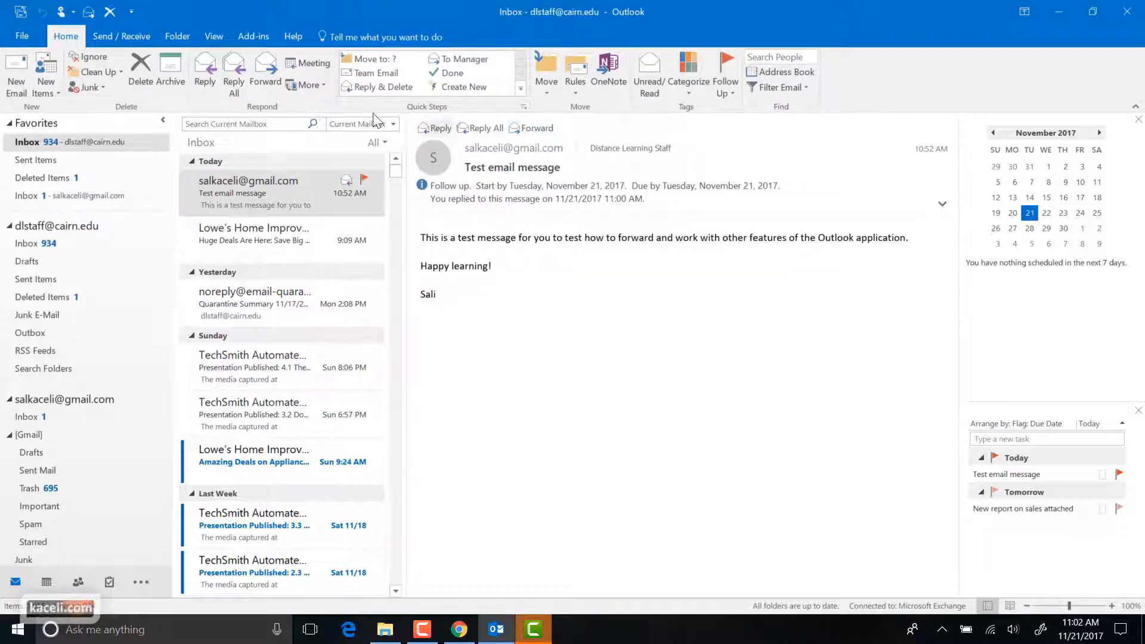
mouse_move(538, 130)
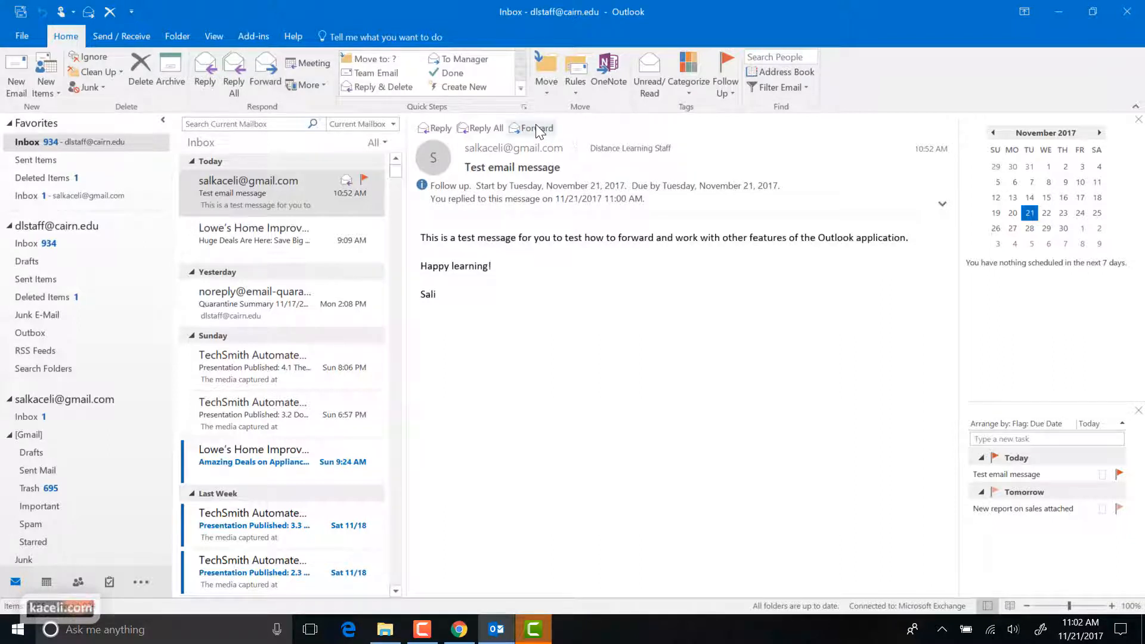
left_click(532, 128)
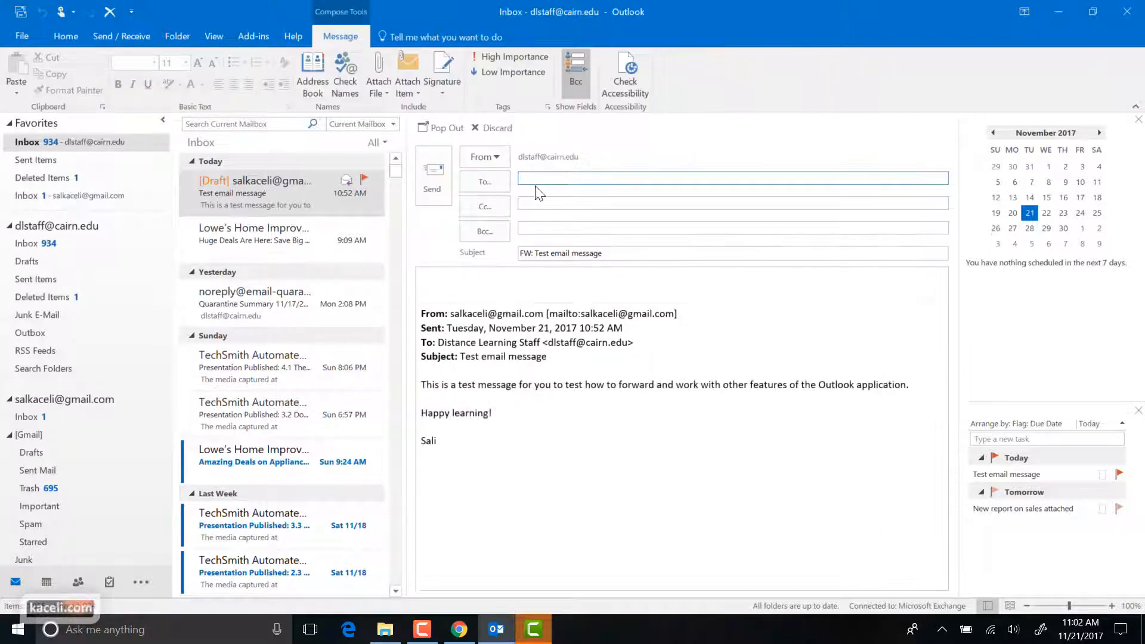
left_click(729, 177)
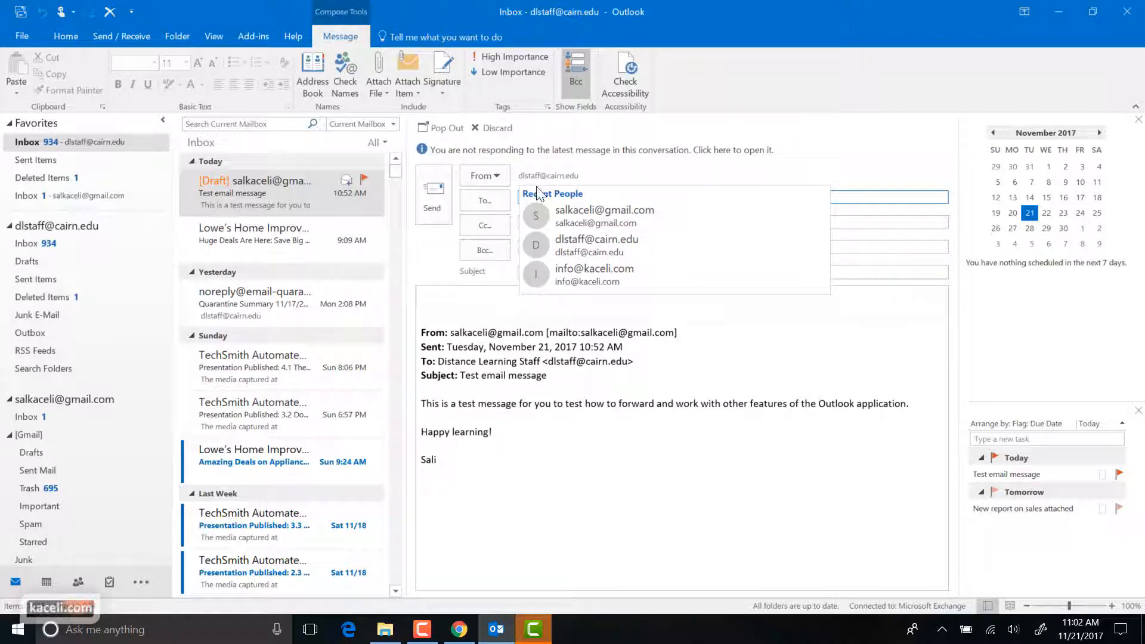
left_click(730, 196)
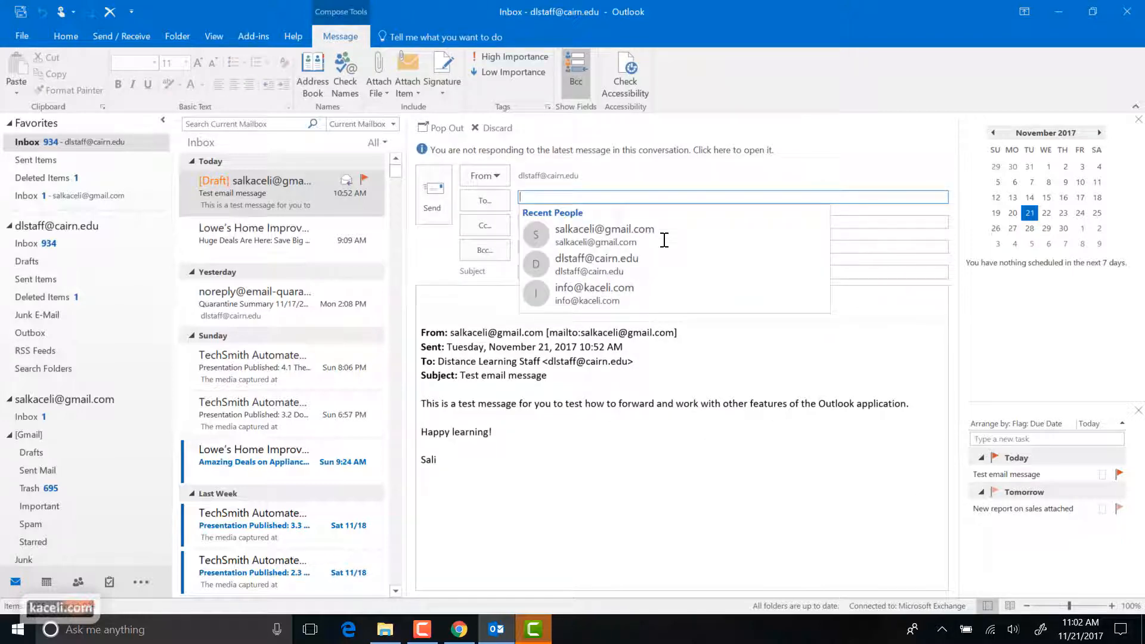
mouse_move(569, 243)
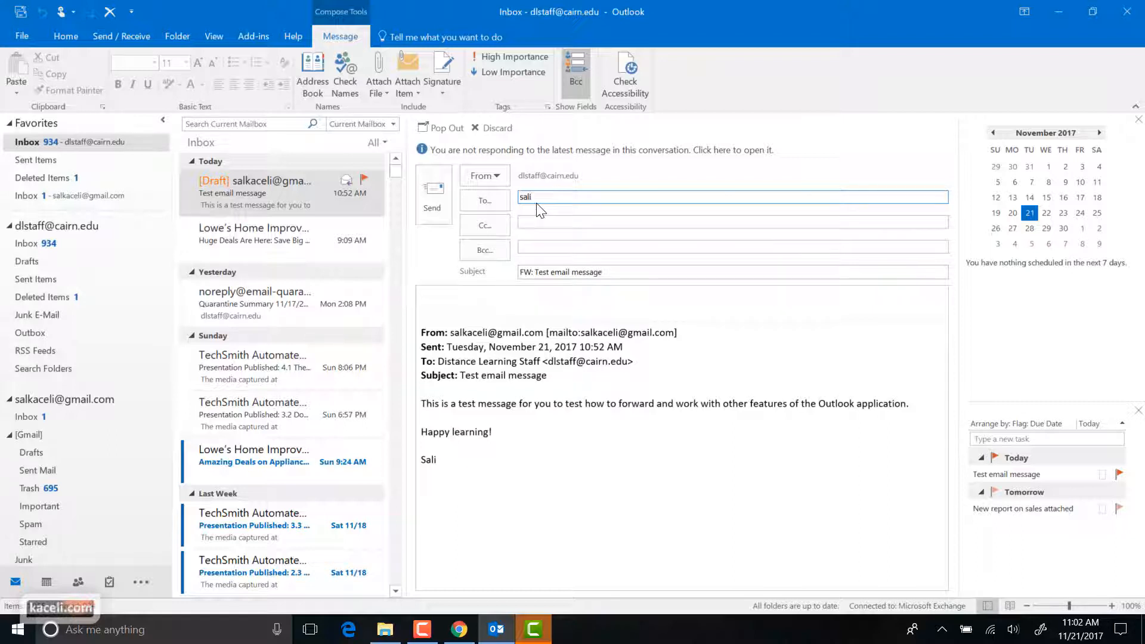
type("@gmail.com")
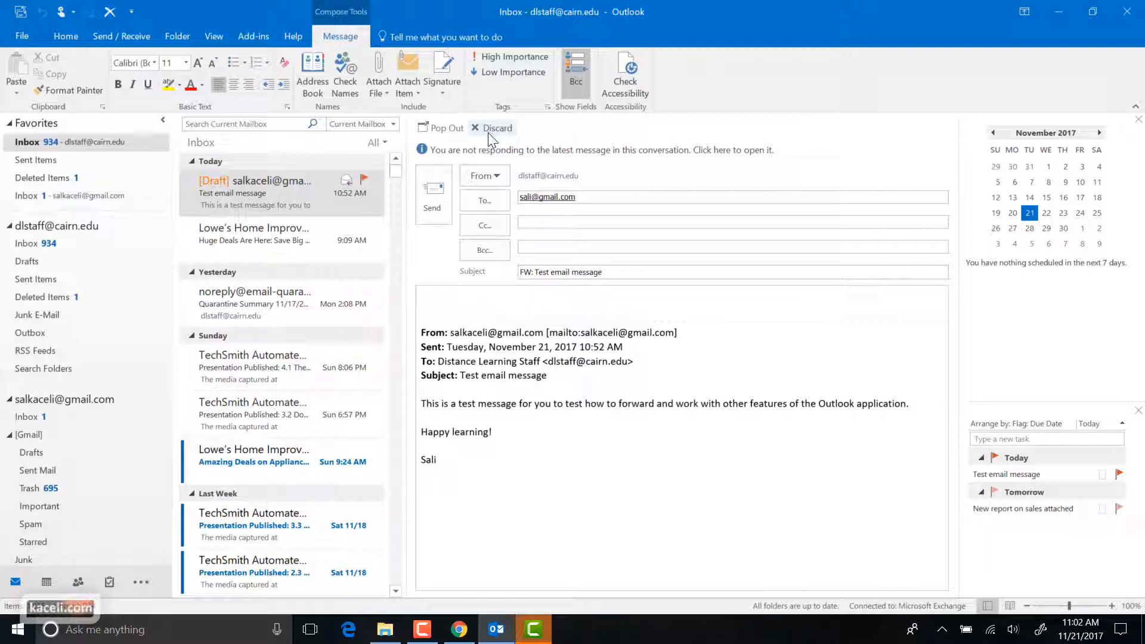
left_click(496, 128)
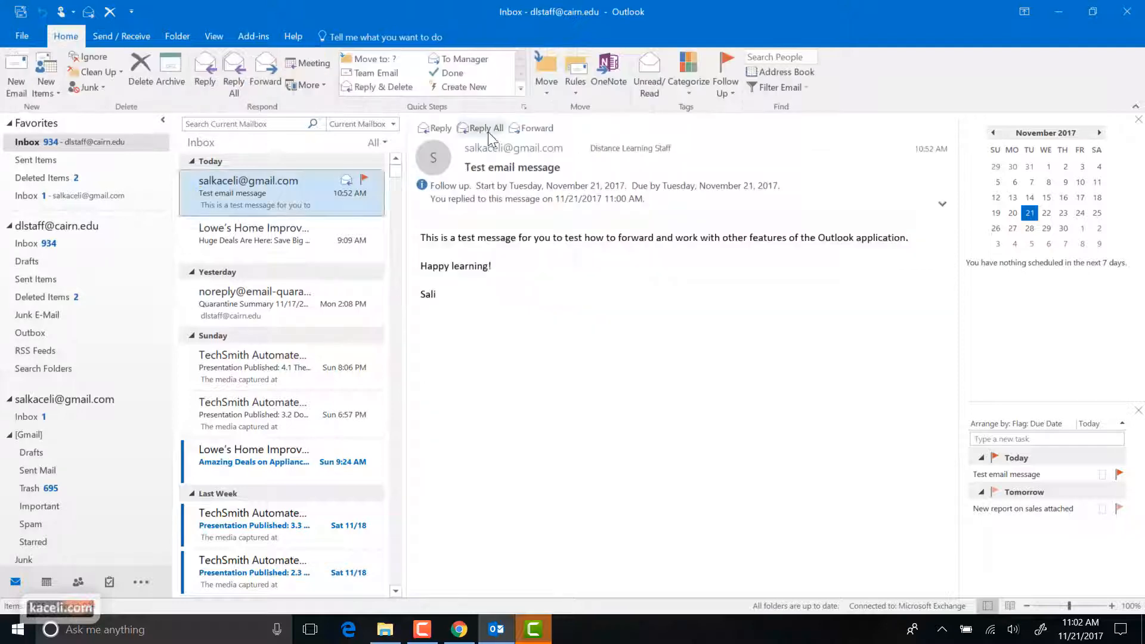